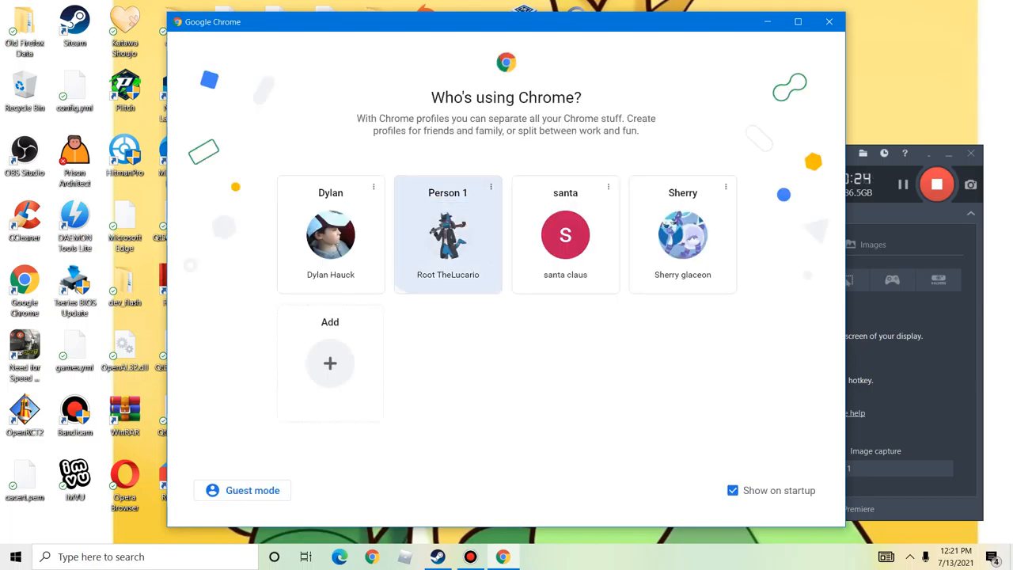
- Open Chrome as Person 1, maximize the window, and type 'coding' into the address bar
left_click(447, 234)
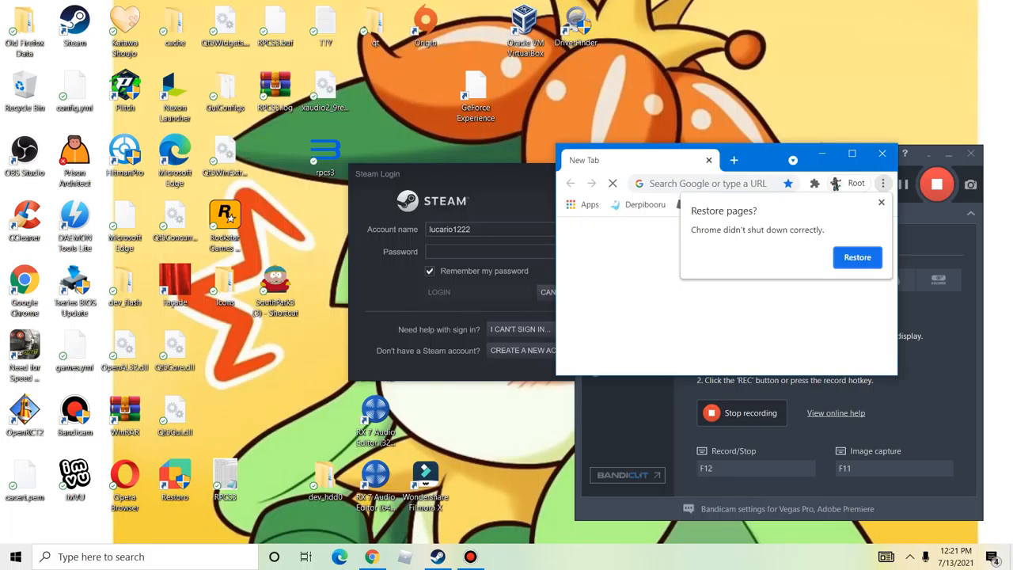
left_click(852, 154)
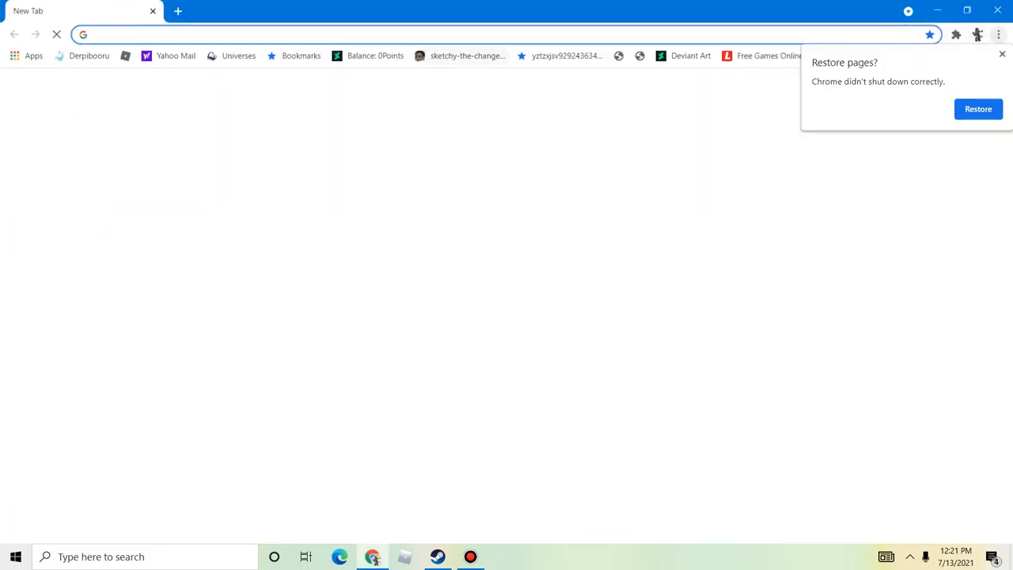
type("coding")
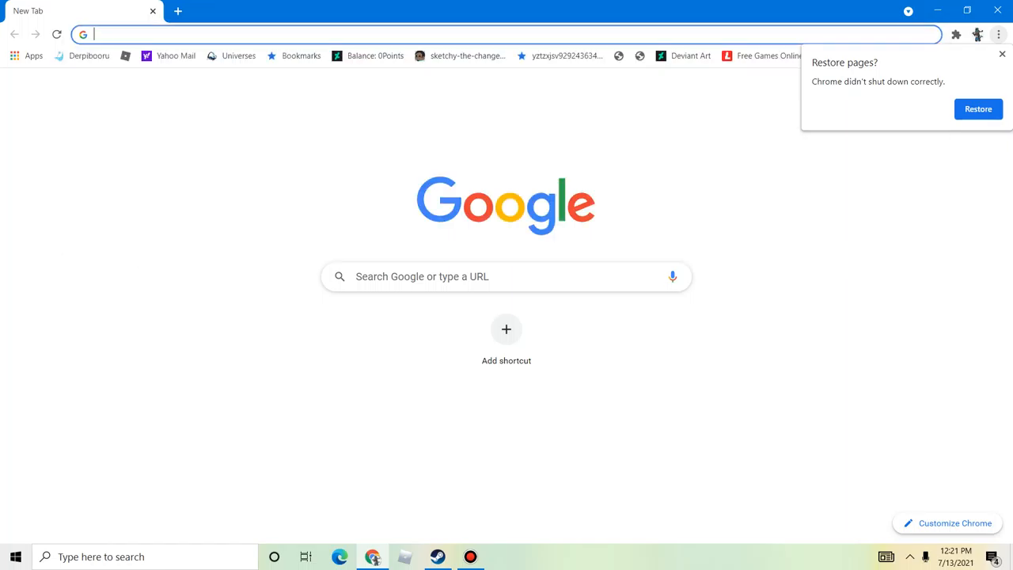
type("cod")
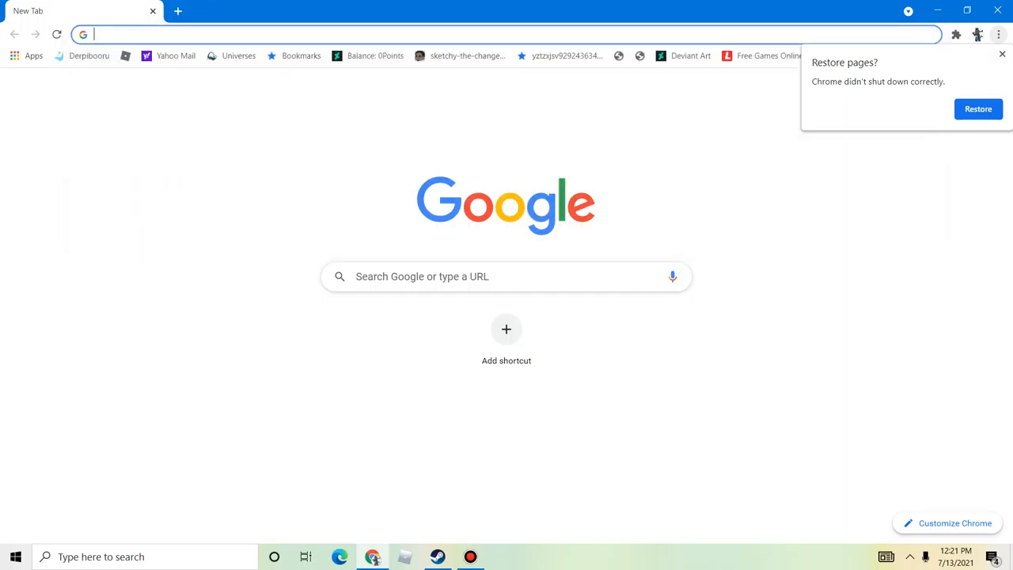
type("coding")
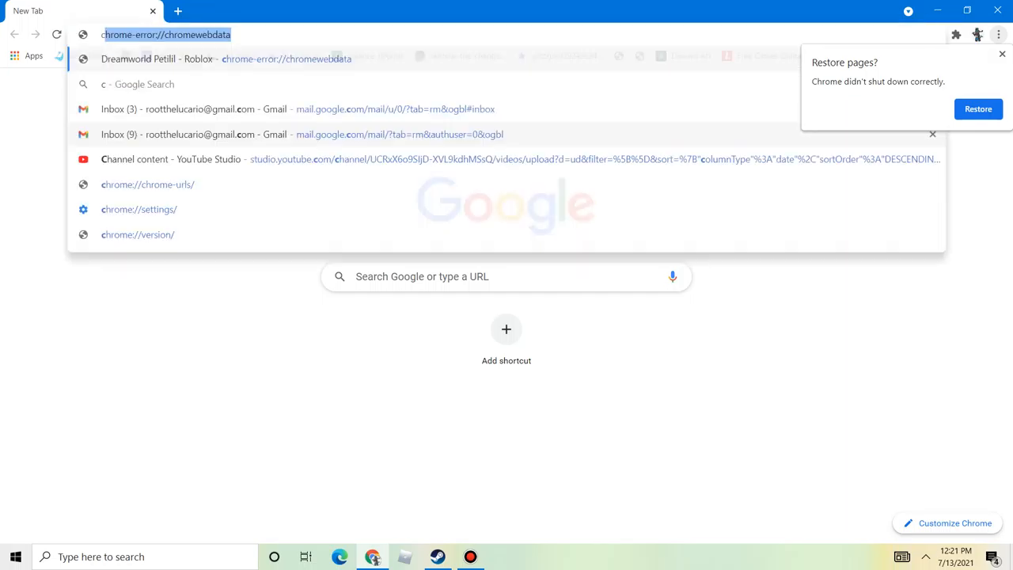
type("coding")
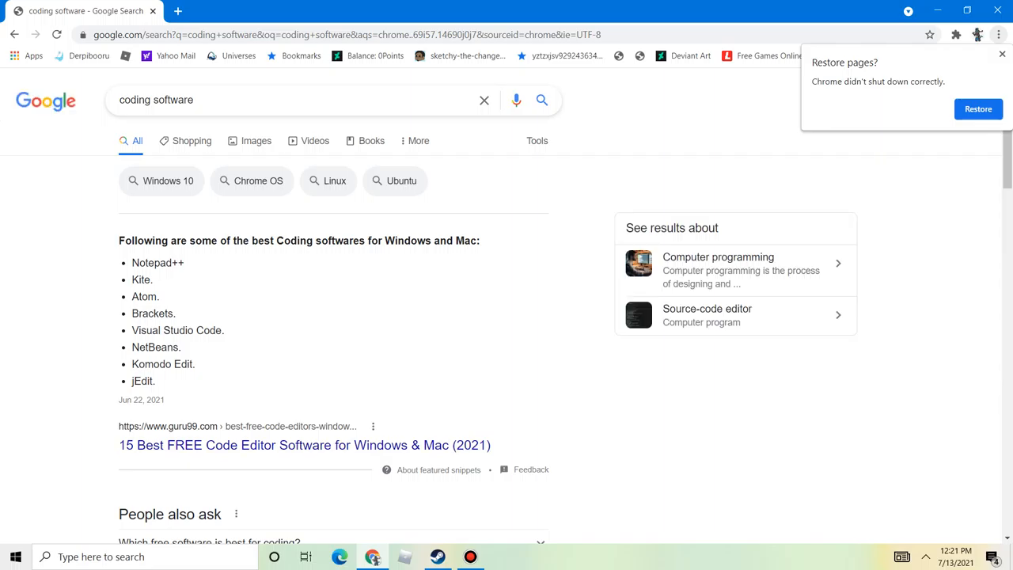
- Scroll down and back up through the 'coding software' results toward the Visual Studio Code listing
scroll("down", 3)
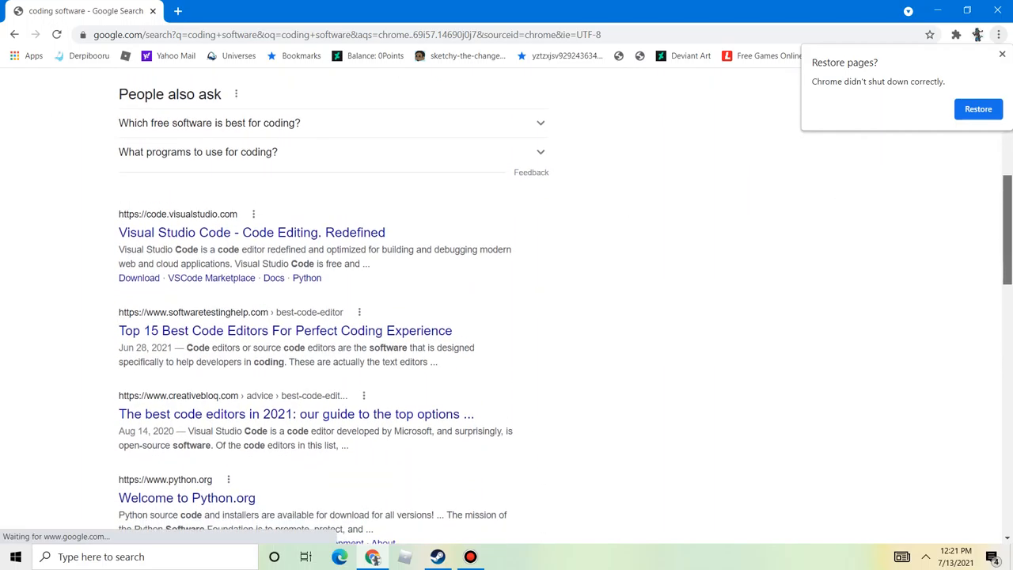
scroll("up", 3)
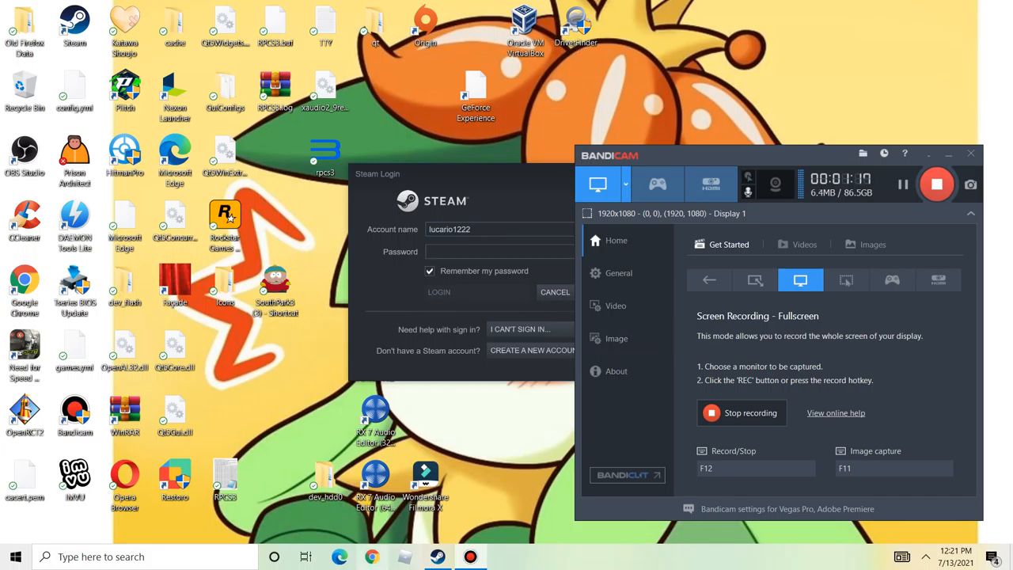
mouse_move(372, 556)
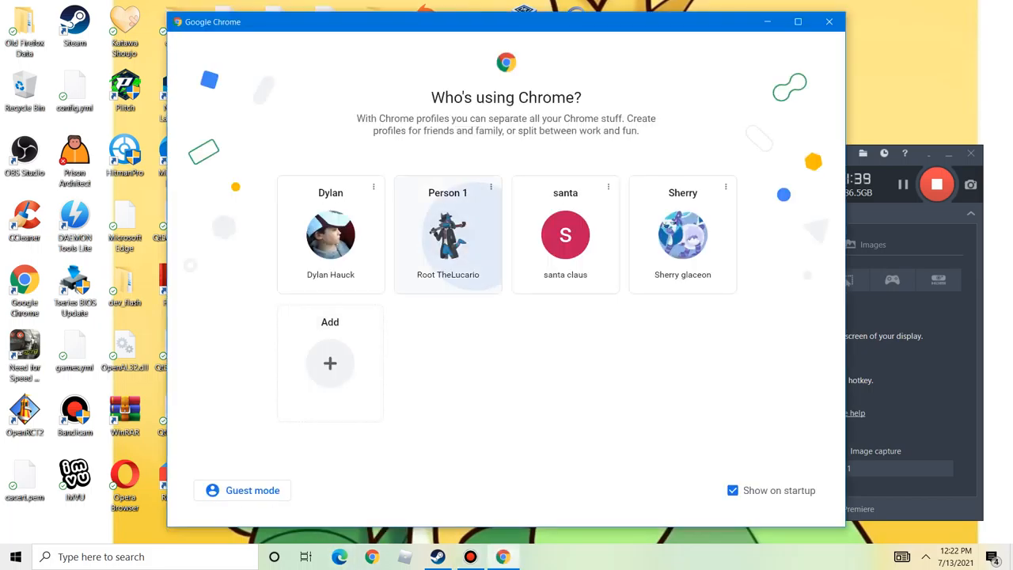
- Choose the Person 1 profile so Chrome opens a fresh New Tab page
left_click(448, 234)
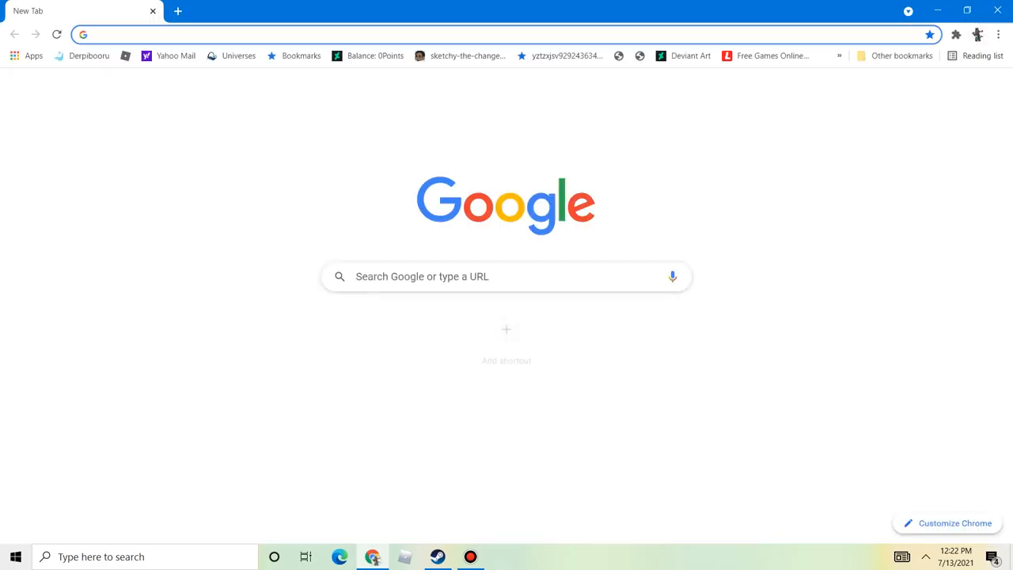
mouse_move(506, 330)
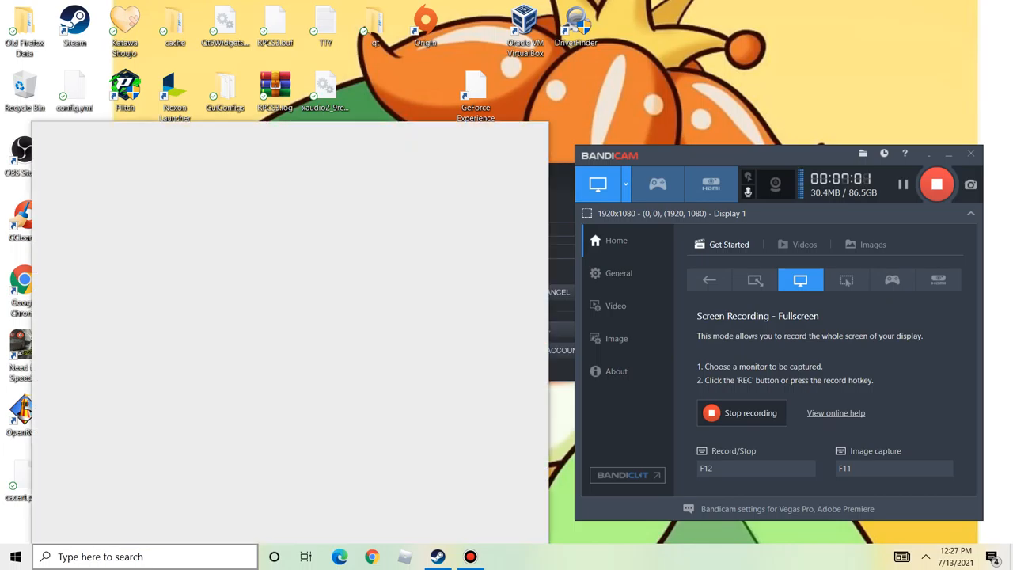
- Bring up the Windows search panel, enter 'o', and click within the panel
left_click(142, 557)
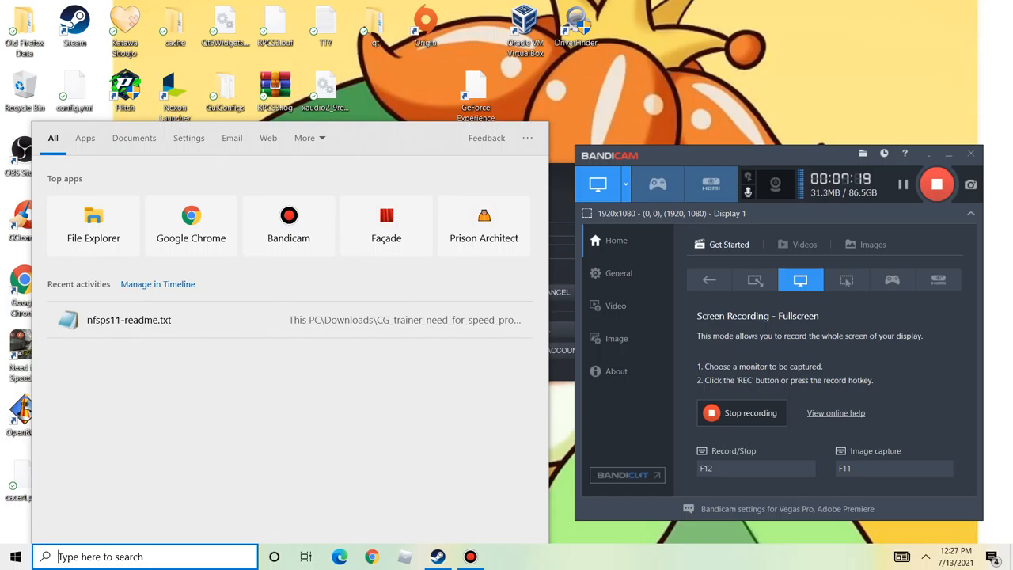
type("o")
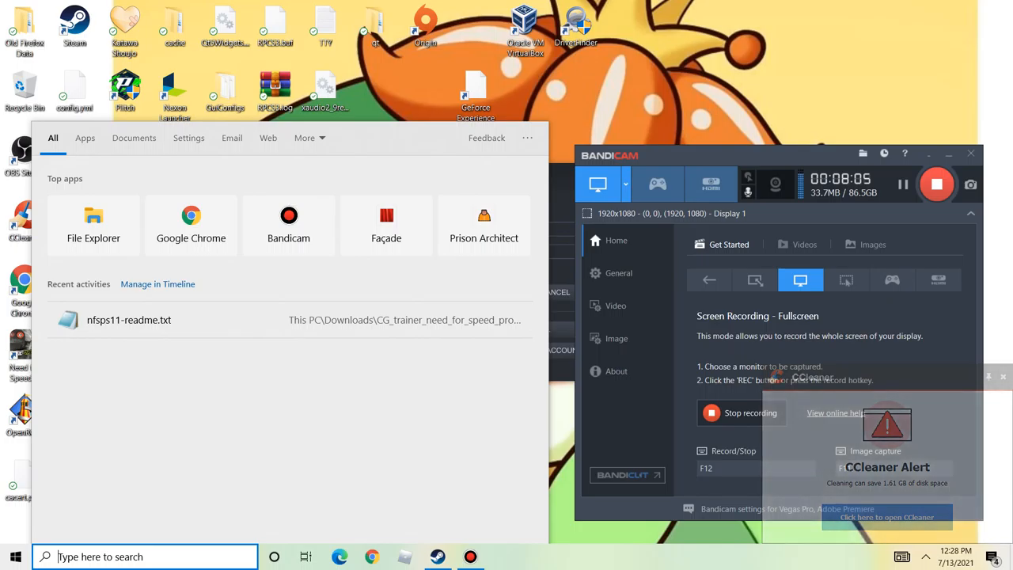
left_click(1003, 377)
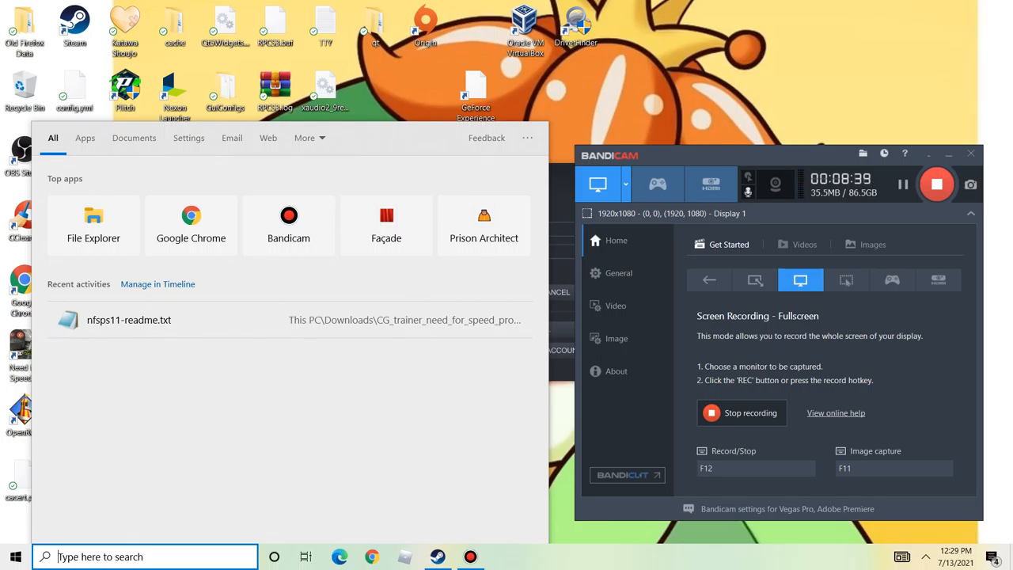
type("run")
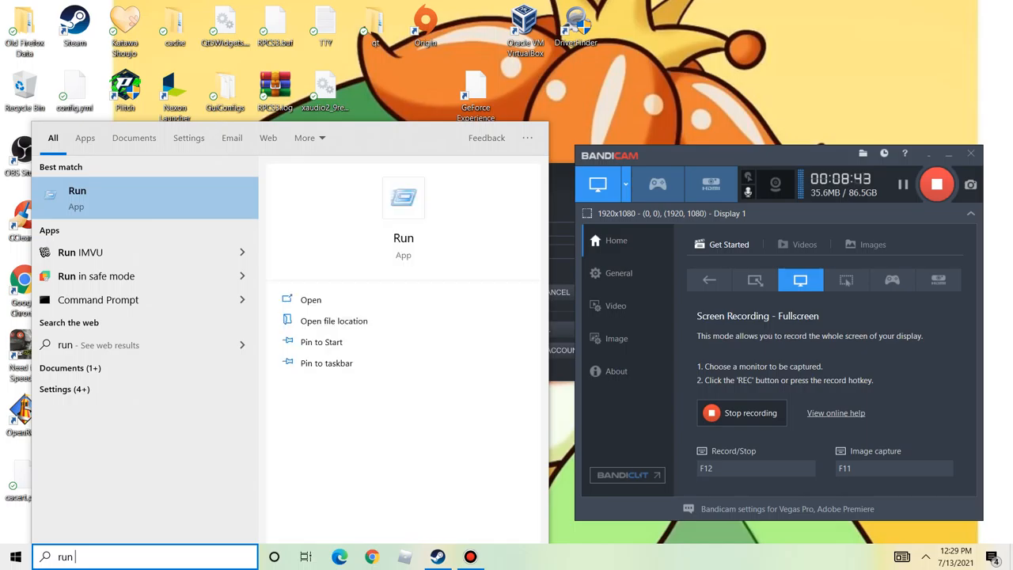
left_click(311, 299)
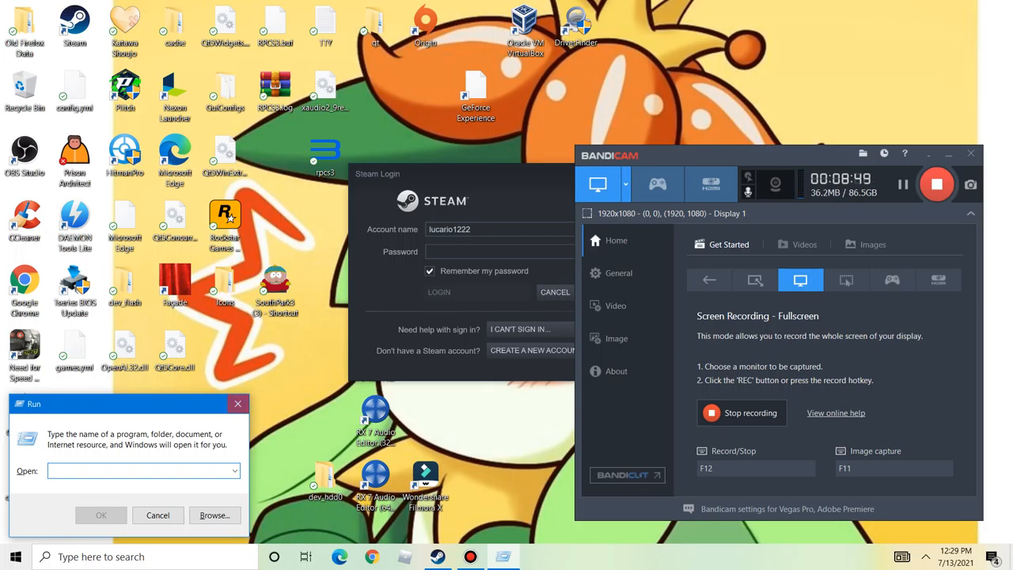
left_click(158, 515)
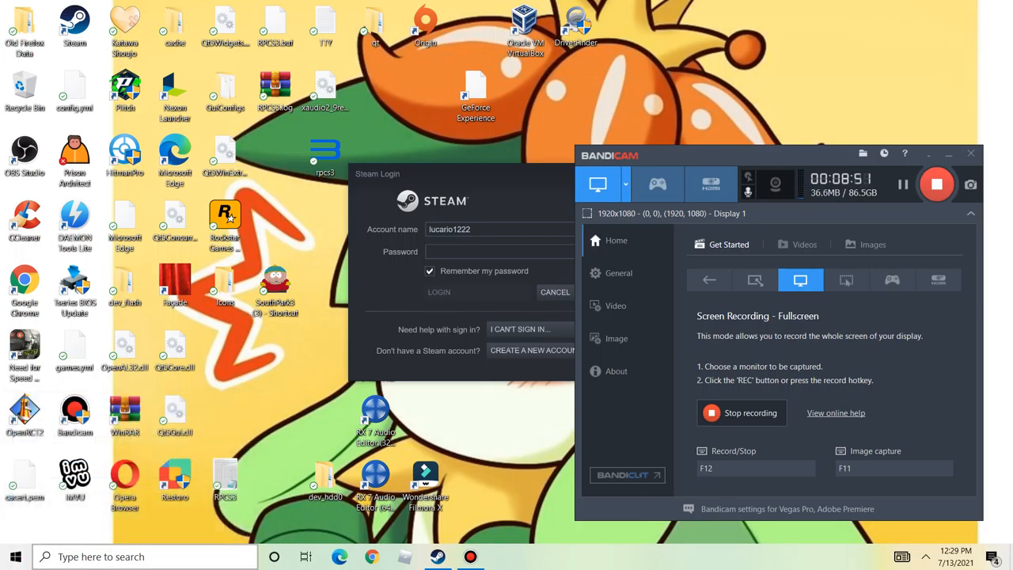
left_click(142, 556)
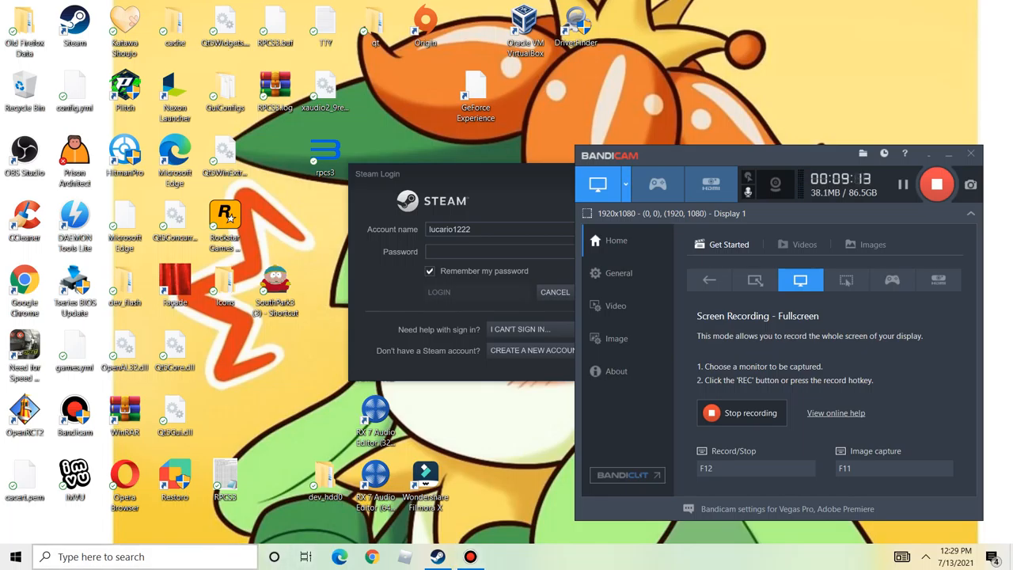
left_click(142, 557)
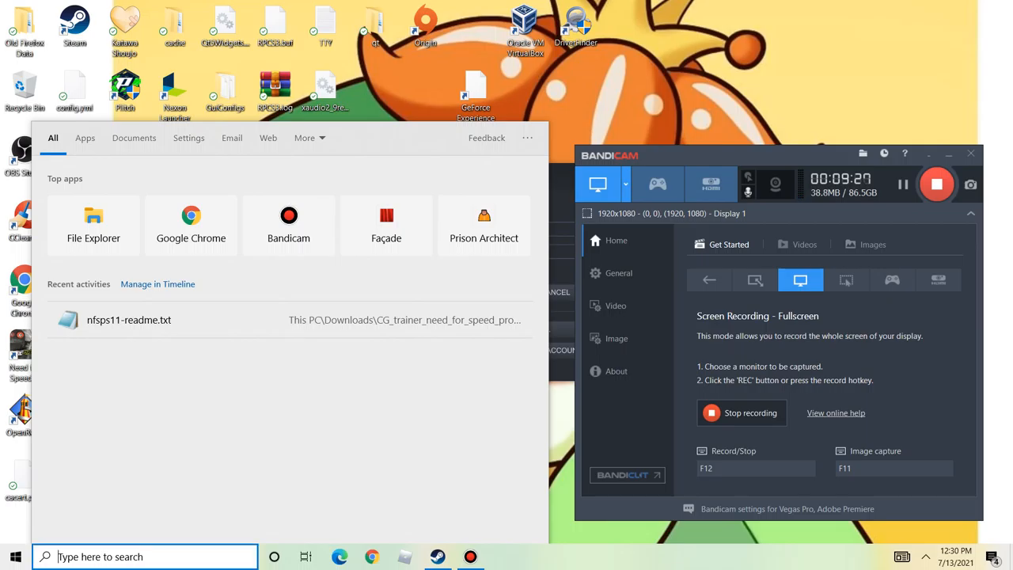
- Search for 'notepad' to launch a blank, untitled Notepad document
type("notepad")
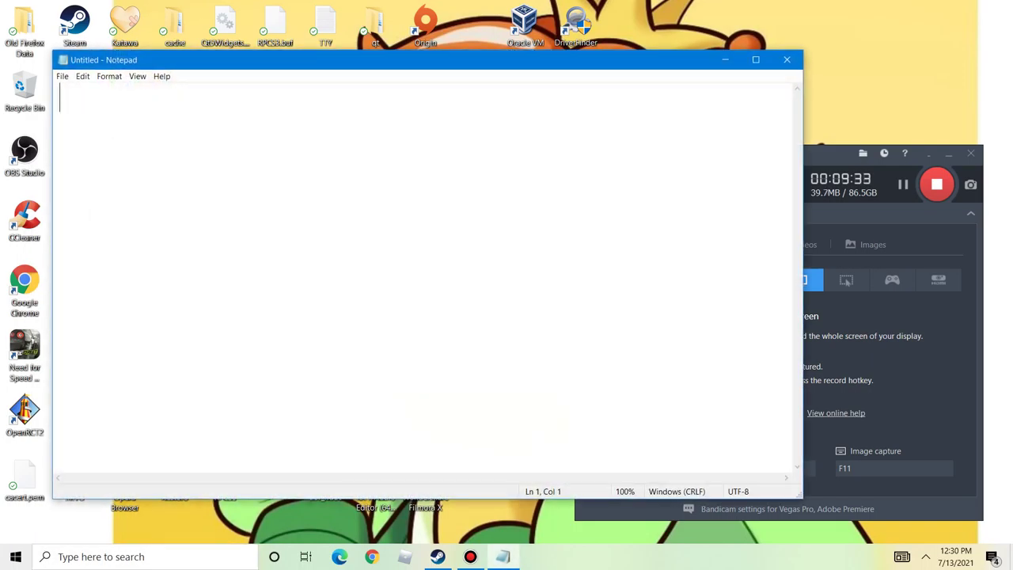
mouse_move(787, 60)
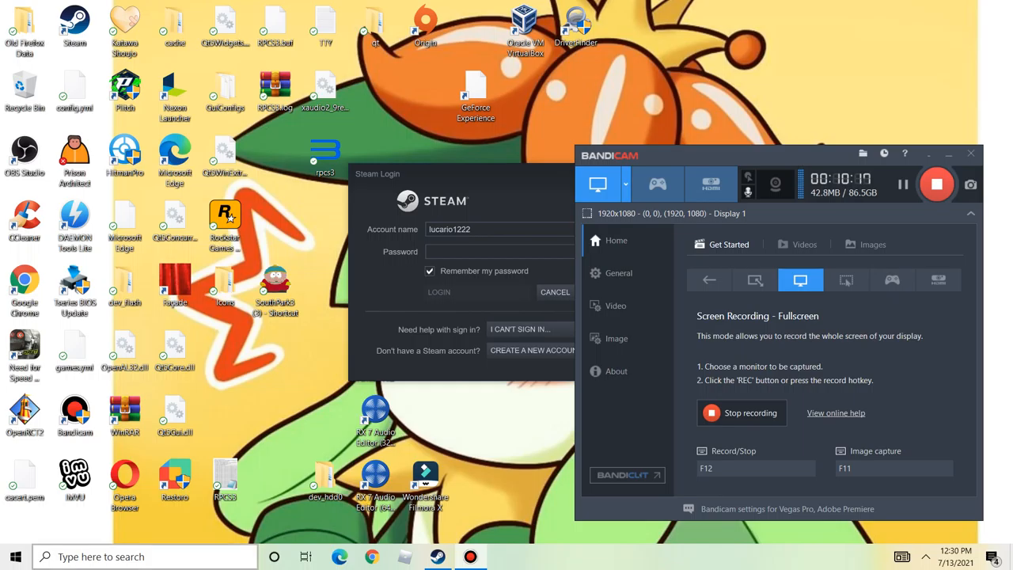
- Reopen the Windows search panel from the taskbar after Notepad is closed
left_click(142, 556)
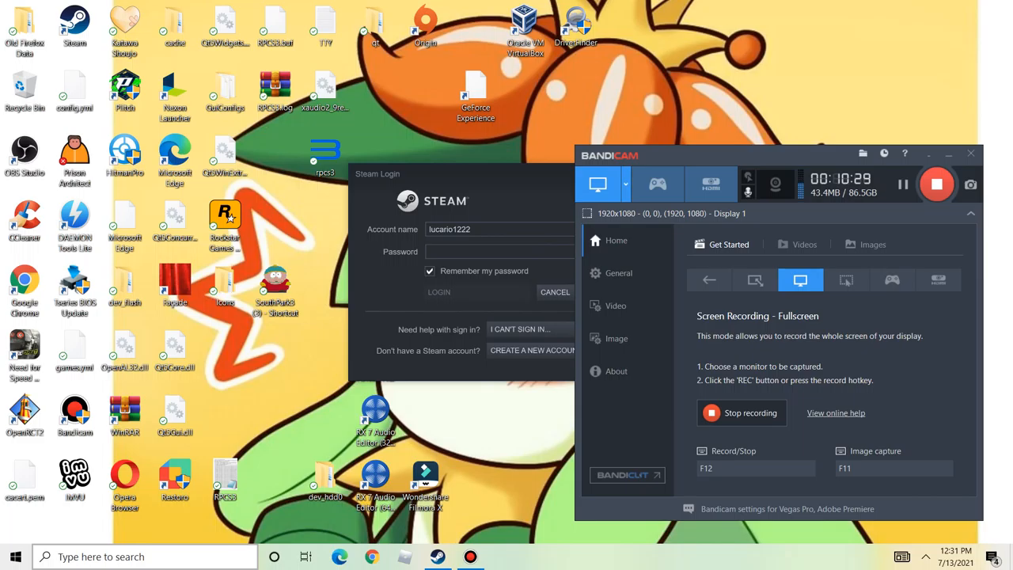
left_click(142, 556)
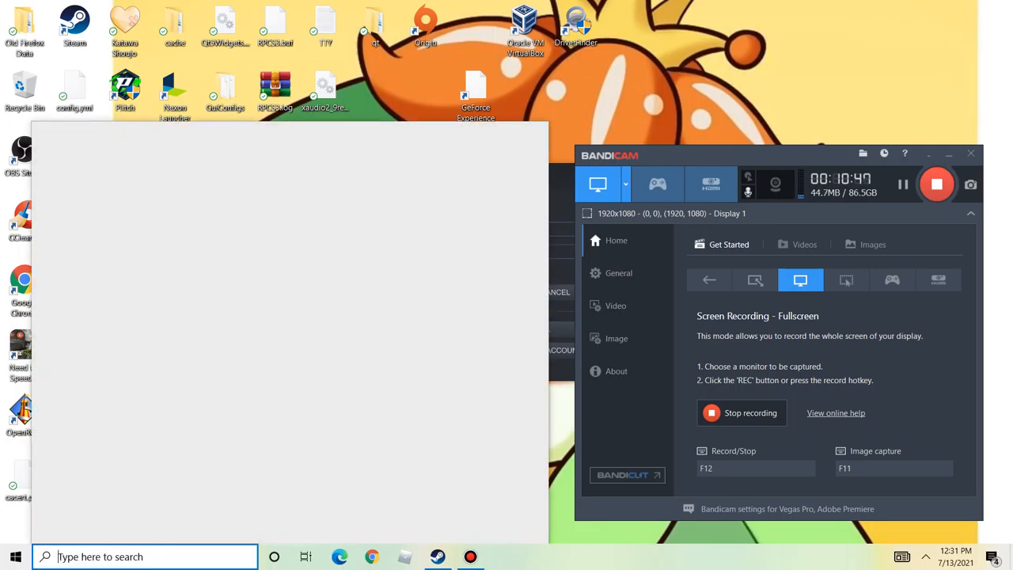
- Dismiss the search panel, leaving the Steam login and recorder windows on the desktop
left_click(144, 556)
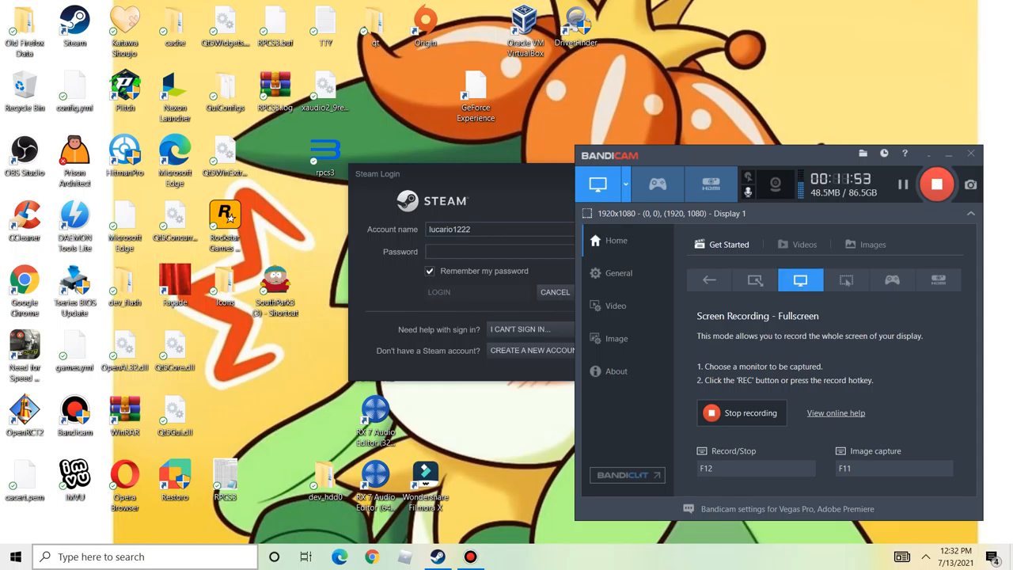
- Launch Google Chrome to reach its profile picker with four profiles and a guest option
left_click(142, 556)
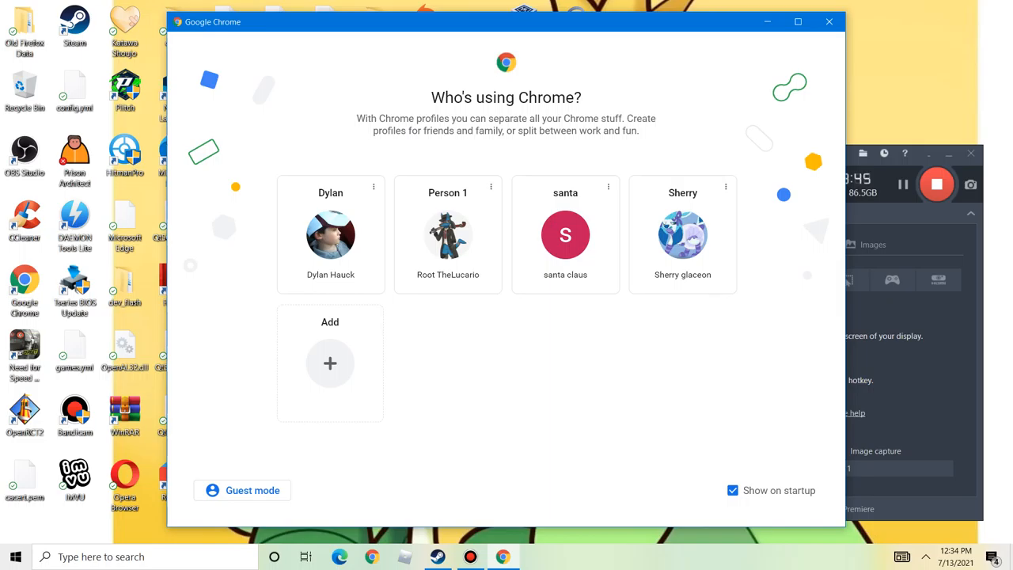
- Select the Person 1 profile so Chrome shows the 'coding software' results full screen
left_click(142, 557)
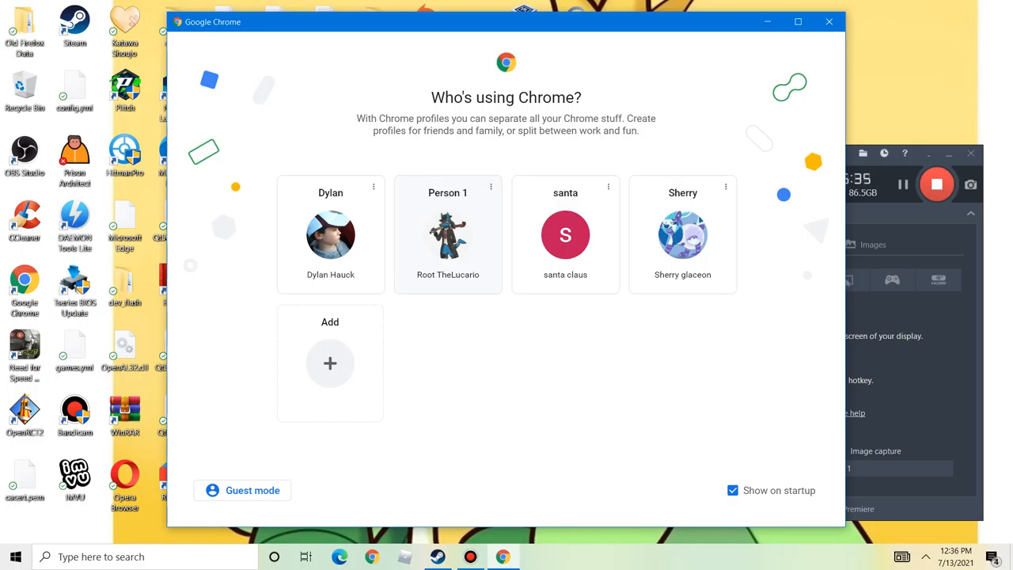
left_click(447, 233)
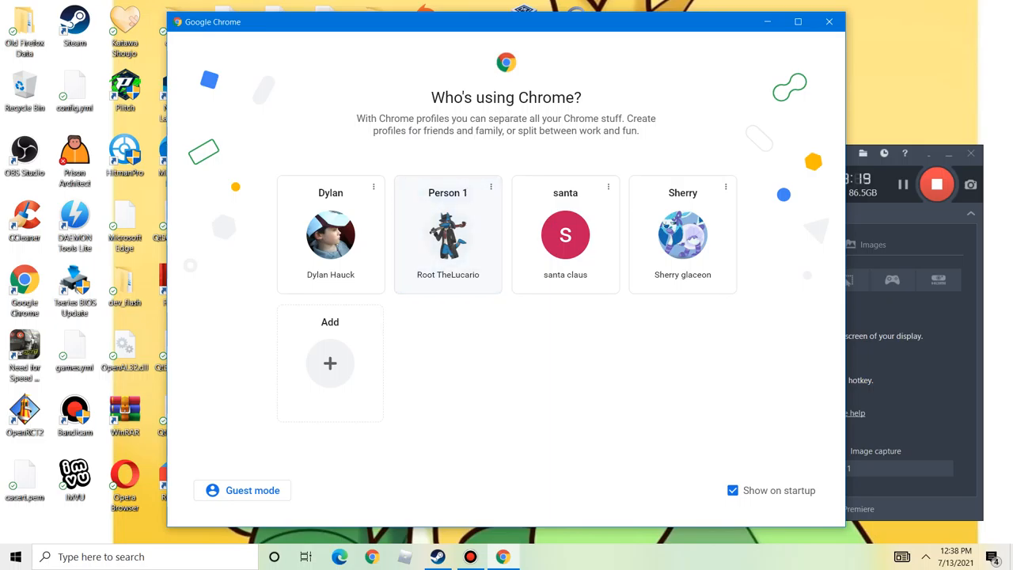
left_click(447, 234)
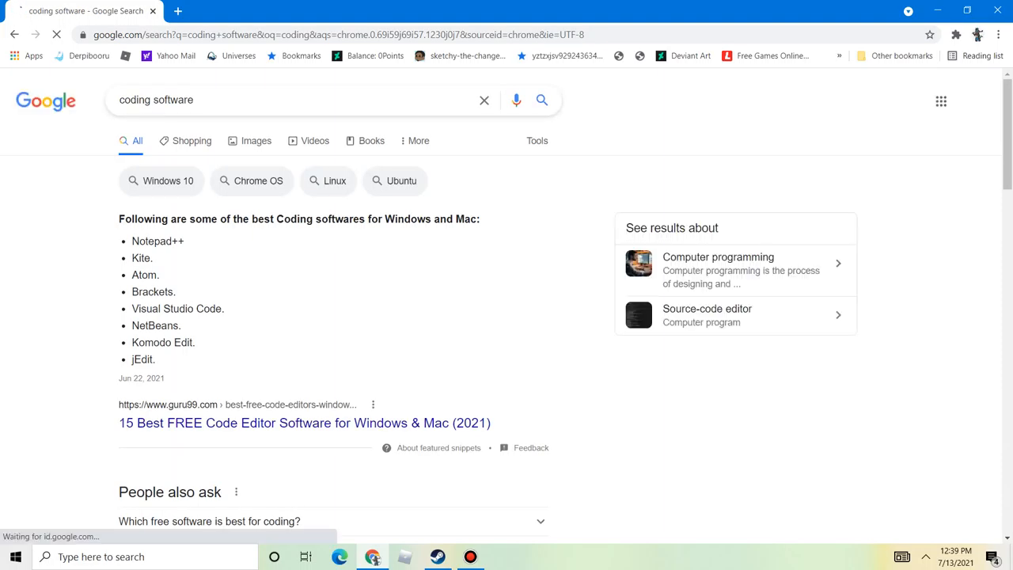
- Scroll up and down through the 'coding software' results listing recommended code editors
scroll("down", 3)
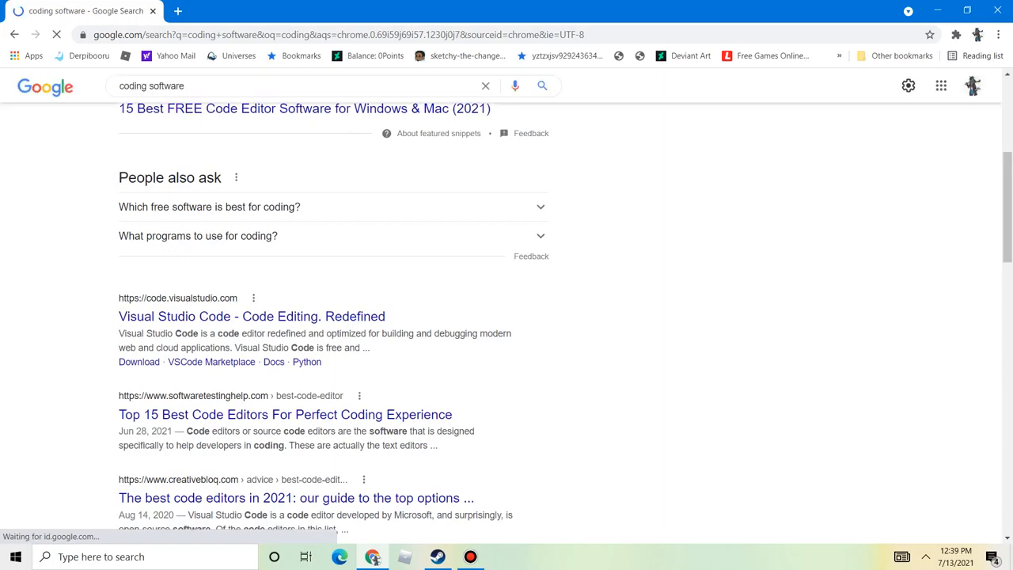
scroll("up", 3)
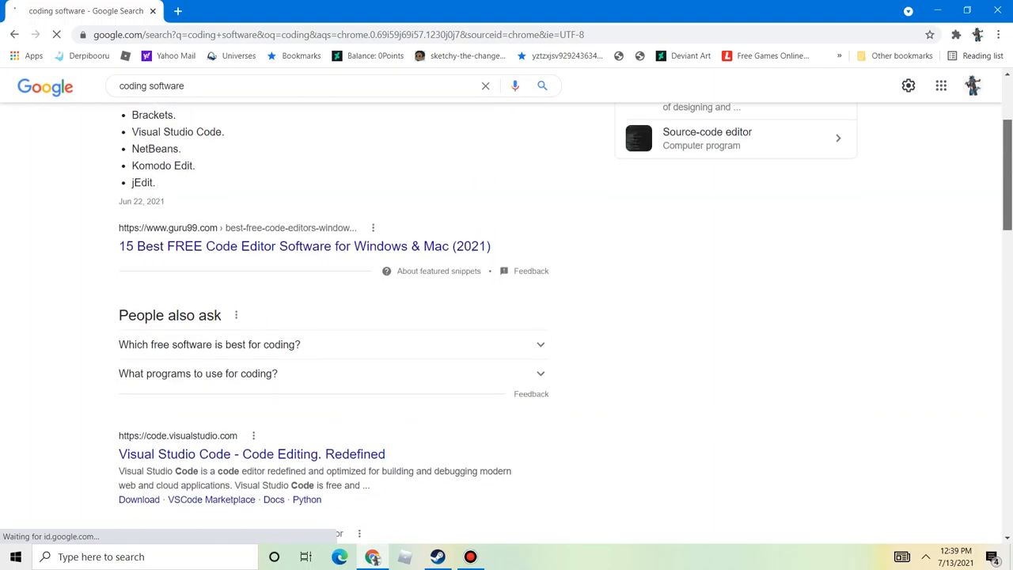
scroll("up", 3)
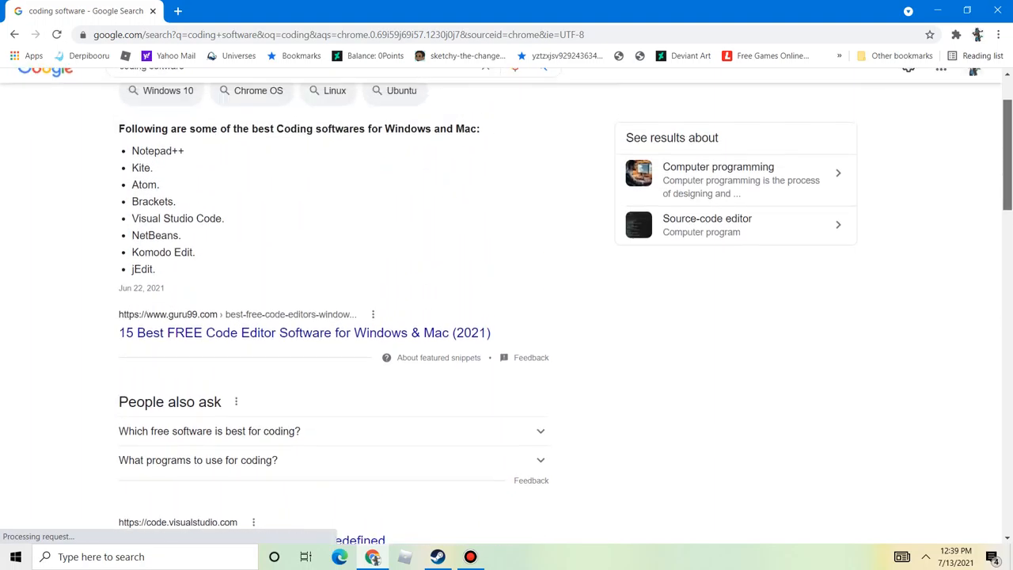
scroll("down", 3)
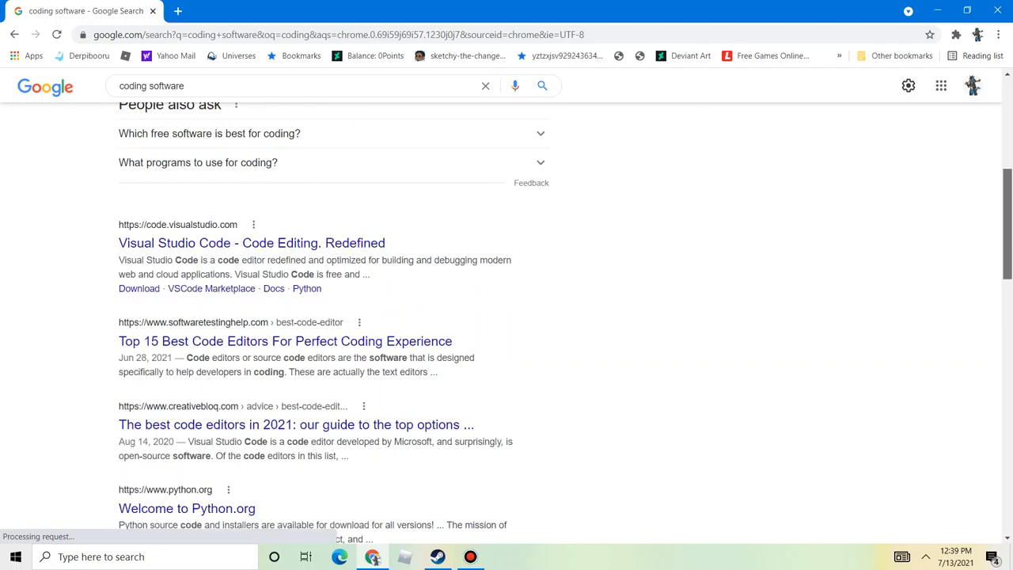
scroll("down", 3)
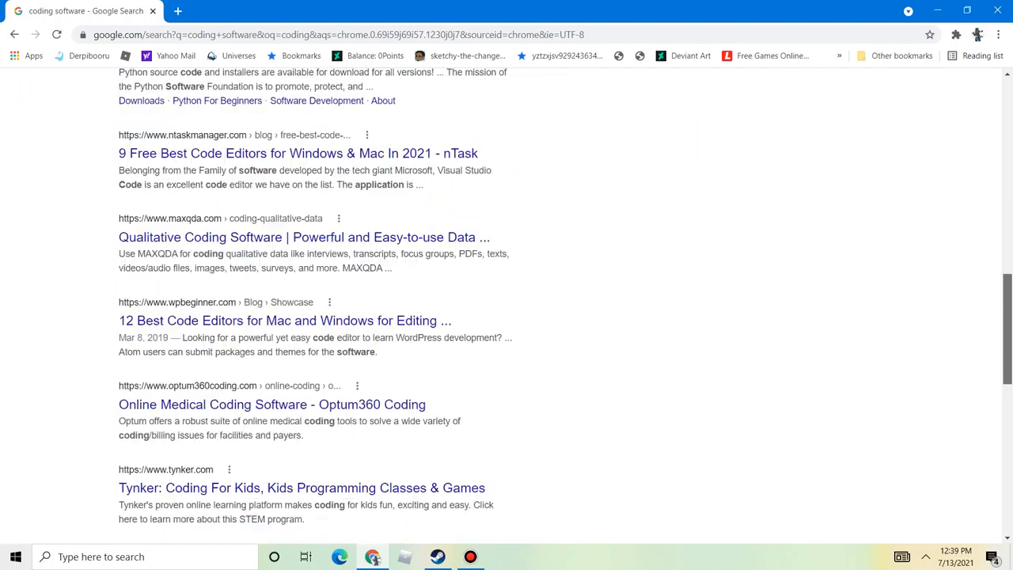
scroll("up", 3)
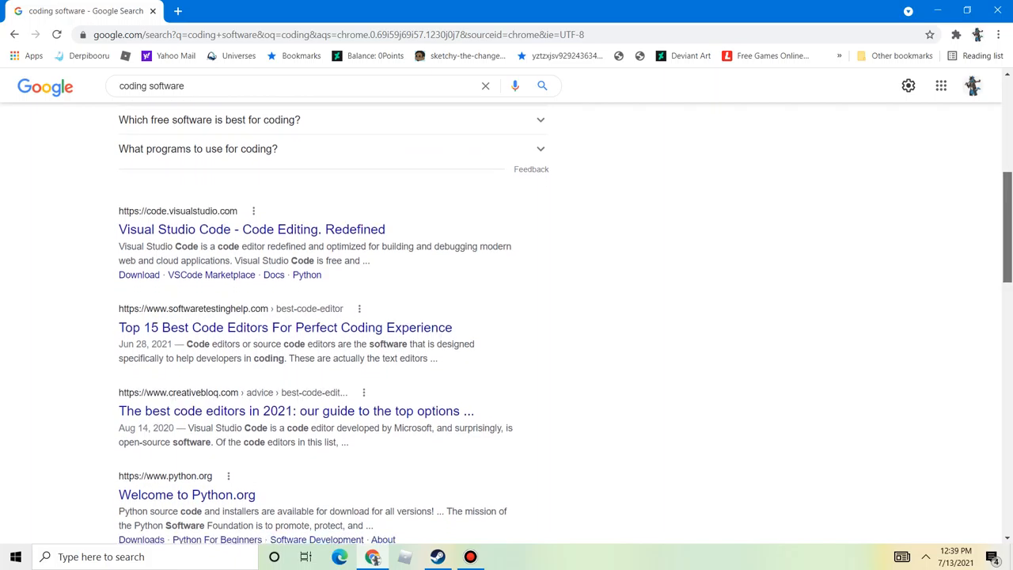
scroll("up", 3)
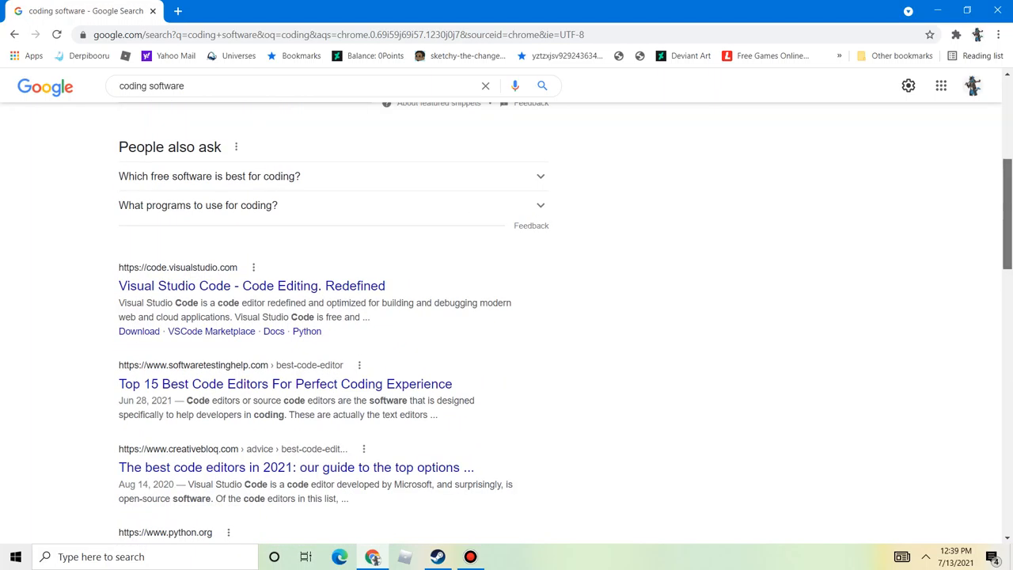
scroll("up", 3)
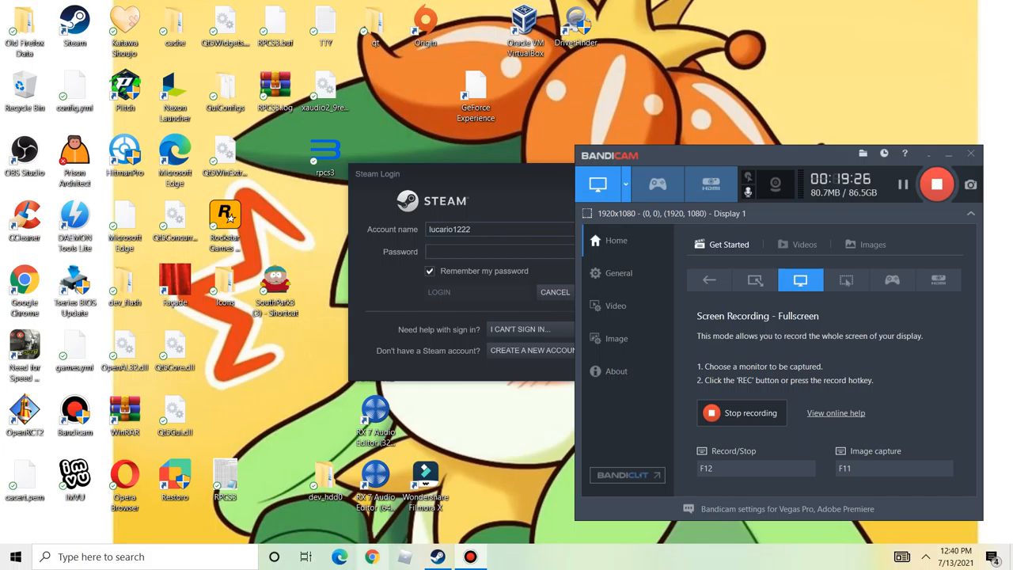
- Relaunch Google Chrome from the taskbar to get a fresh New Tab page
left_click(371, 556)
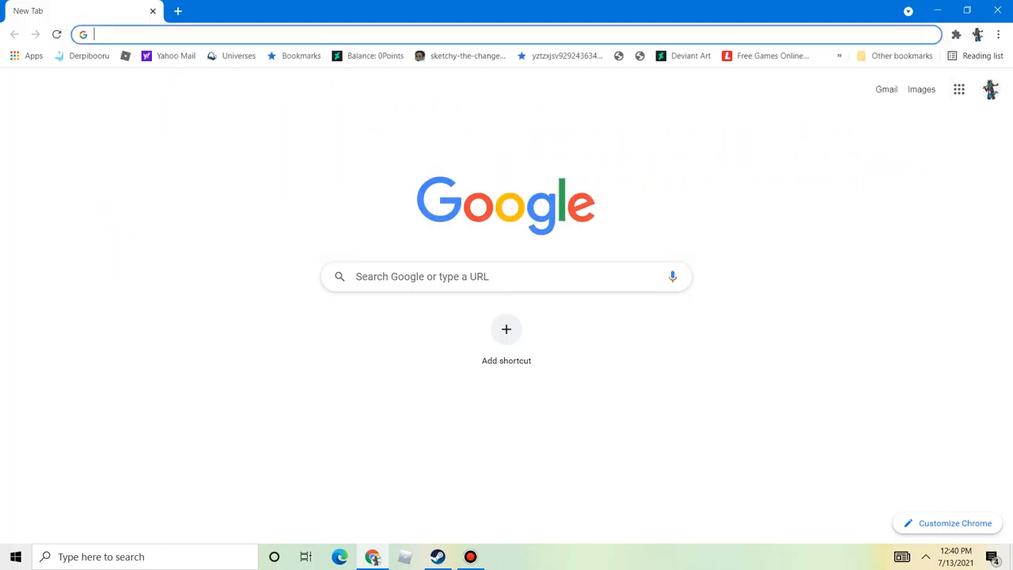
- Search Google for 'adobe photoshop' from the Chrome address bar
type("adobe pg")
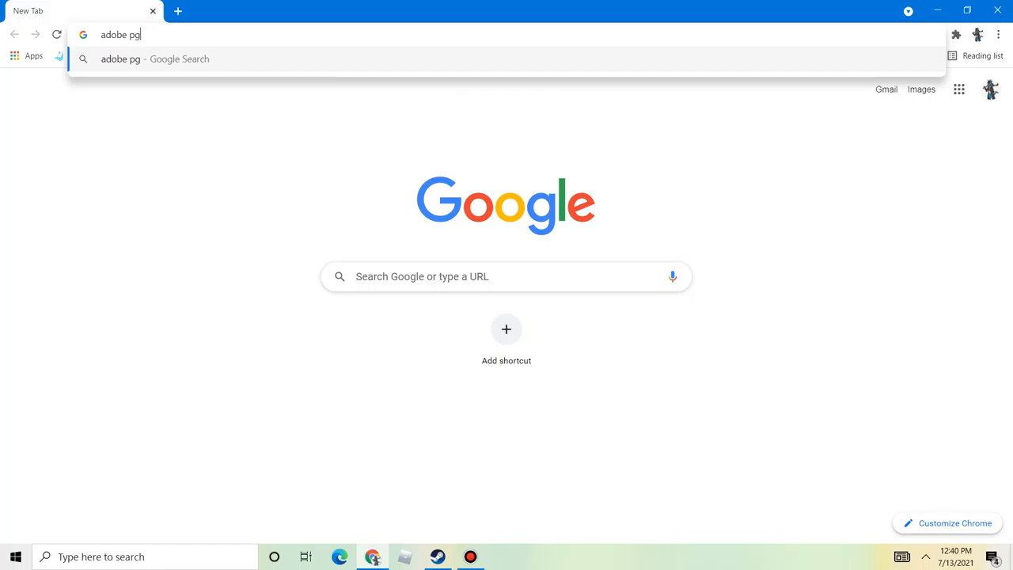
type("hotoshop")
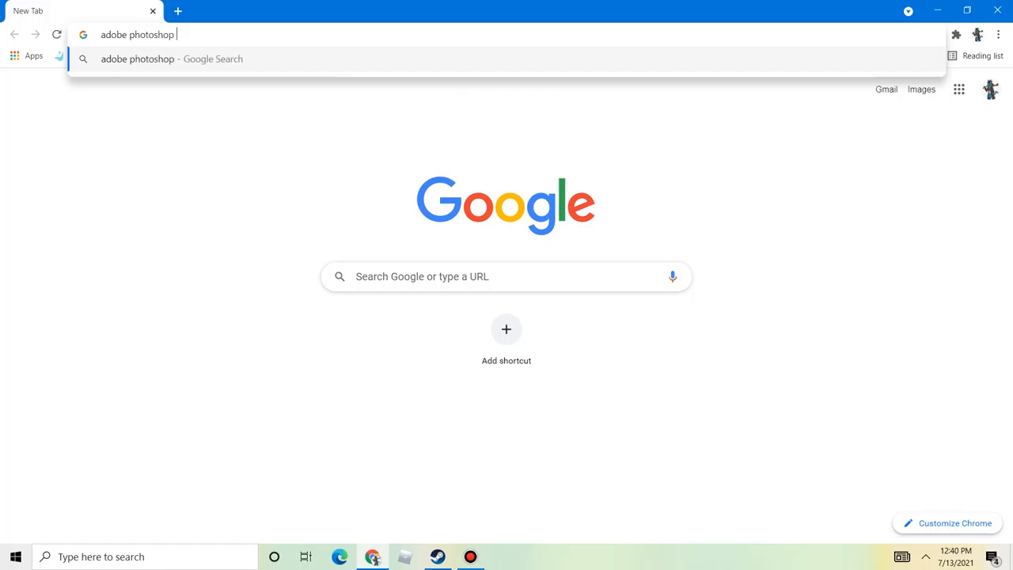
key("Return")
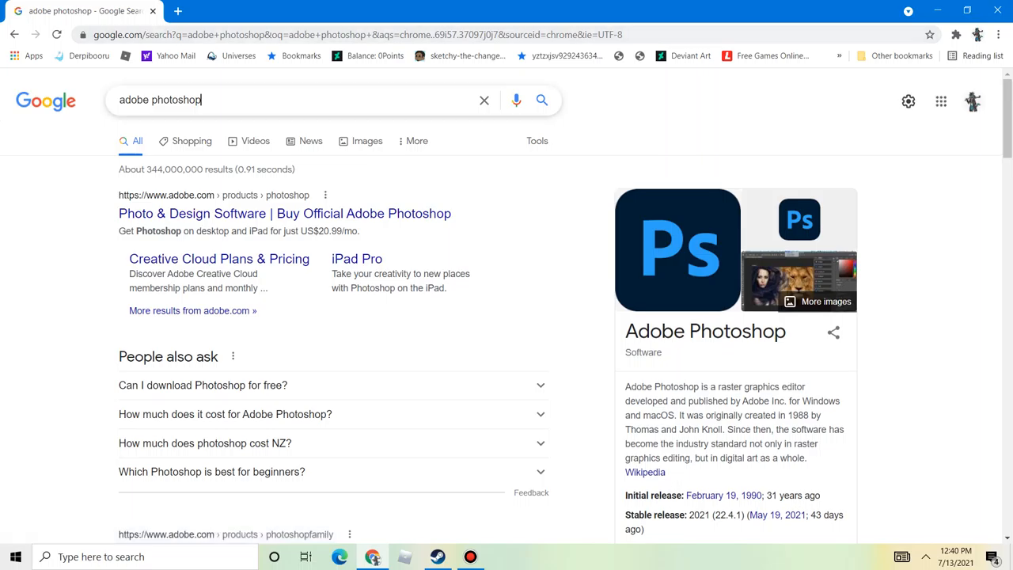
- Close the Chrome window showing the Photoshop results to reveal the desktop
left_click(483, 100)
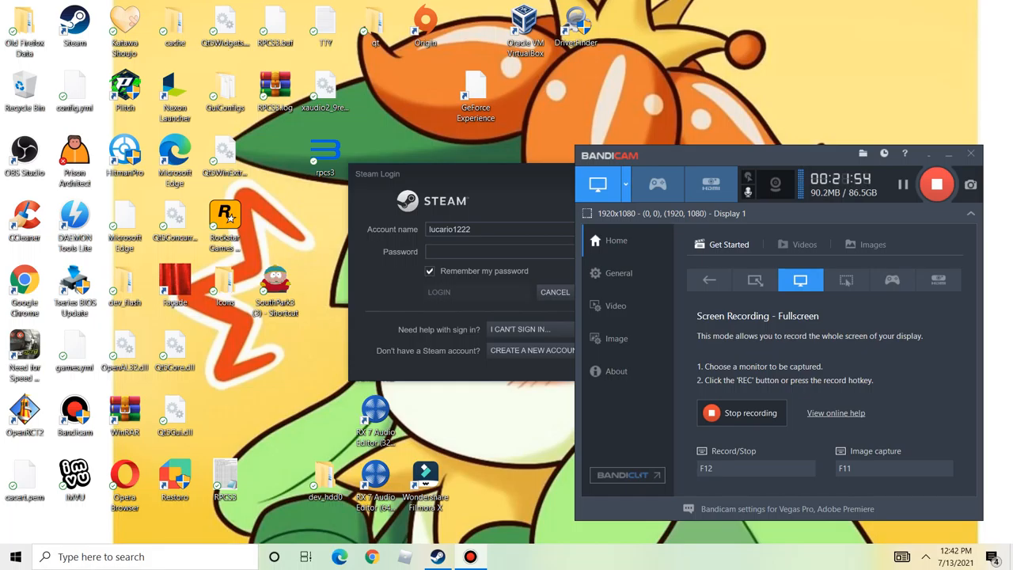
- Open the taskbar's 'Type here to search' panel with nothing typed
left_click(145, 557)
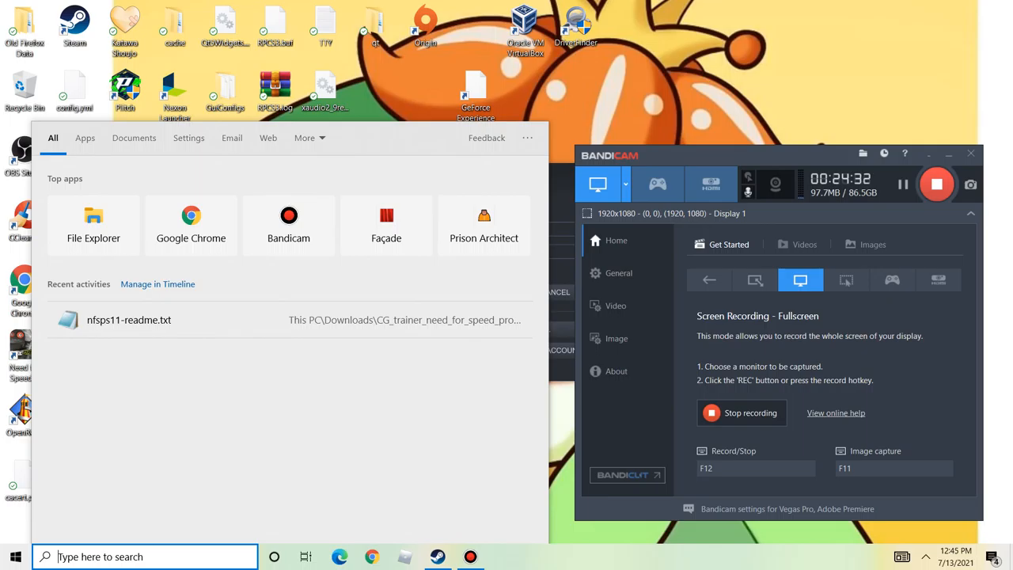
- Enter the query 'what is code' in Windows Search
type("wehat")
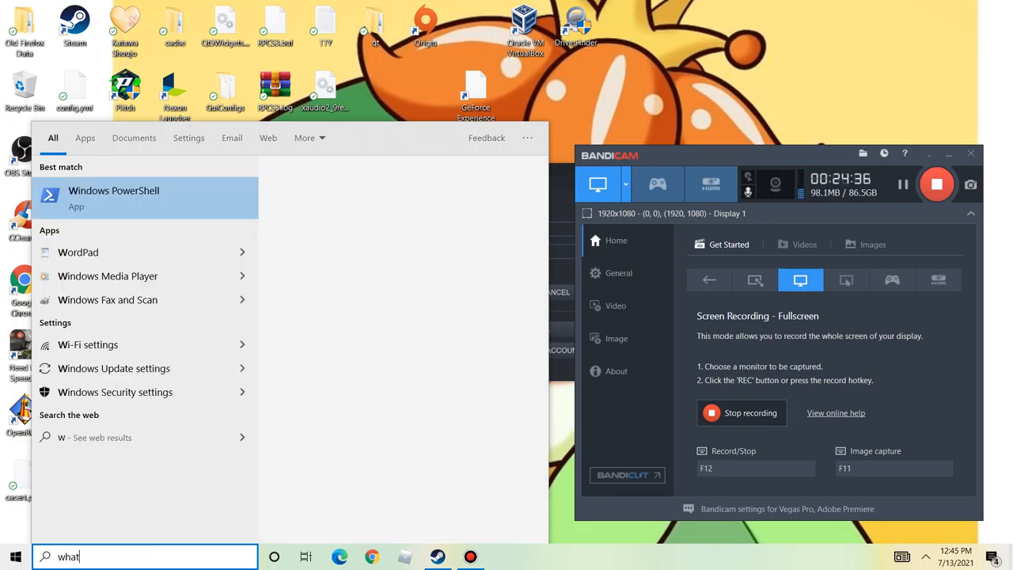
type("is code")
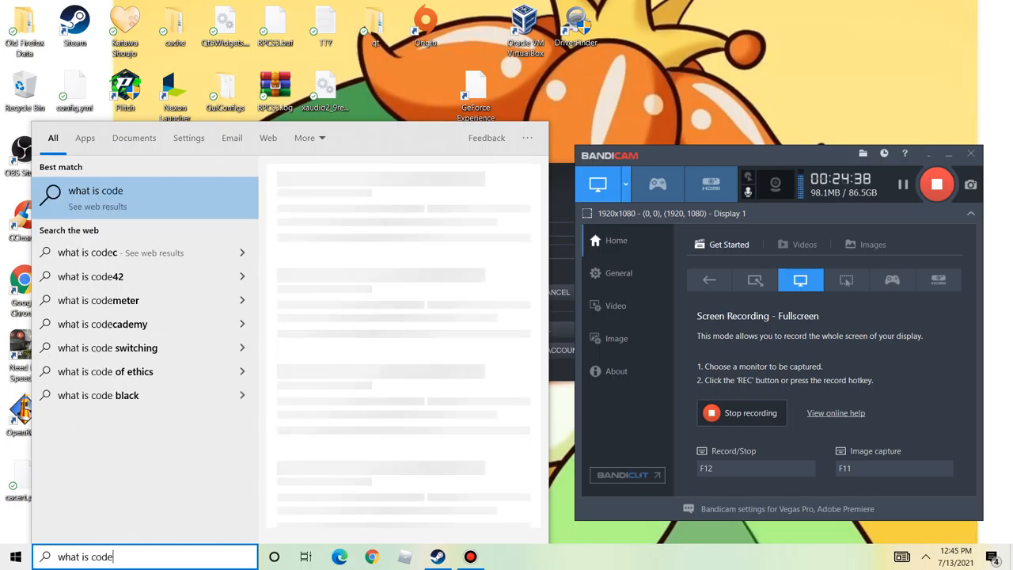
key("backspace")
type("code deff")
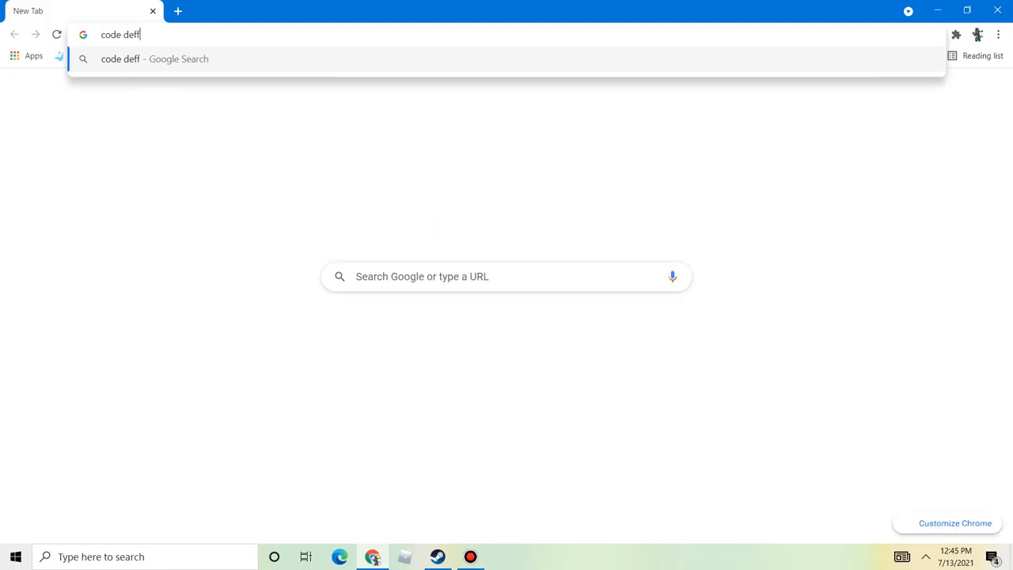
- Search 'code deffinition computers' and browse results led by Computer Hope's definition
type("inition comput")
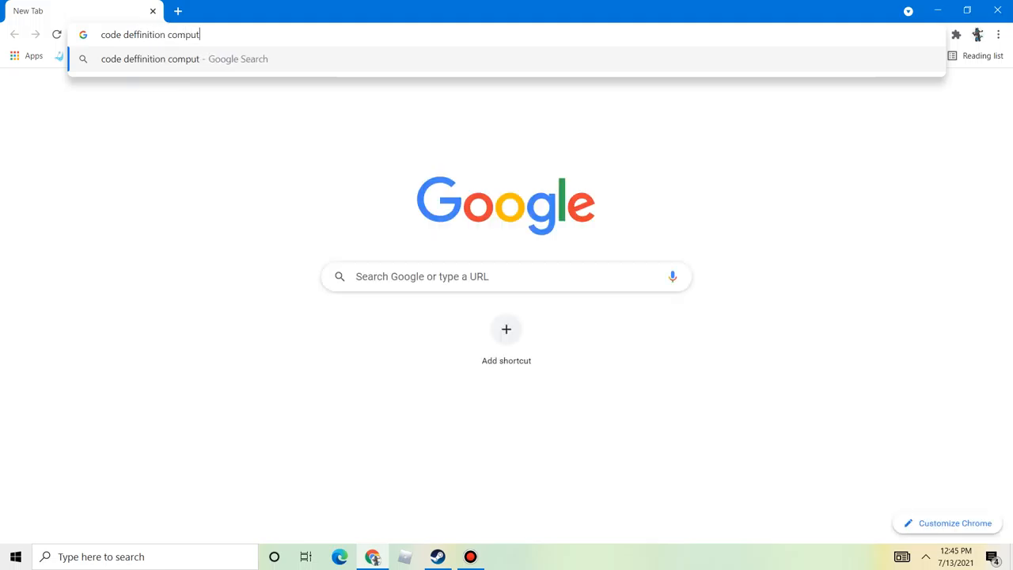
key("Return")
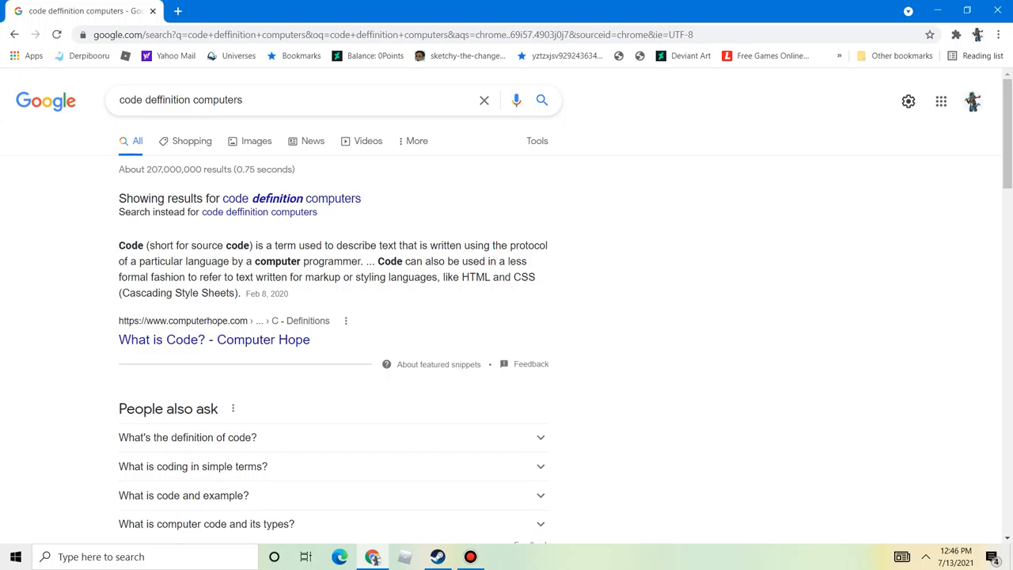
scroll("down", 3)
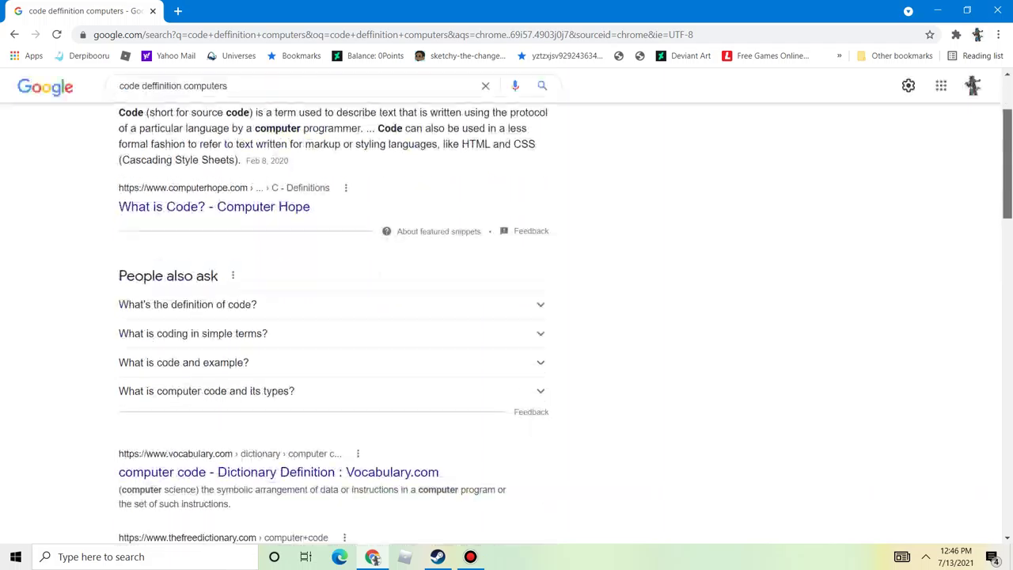
scroll("up", 3)
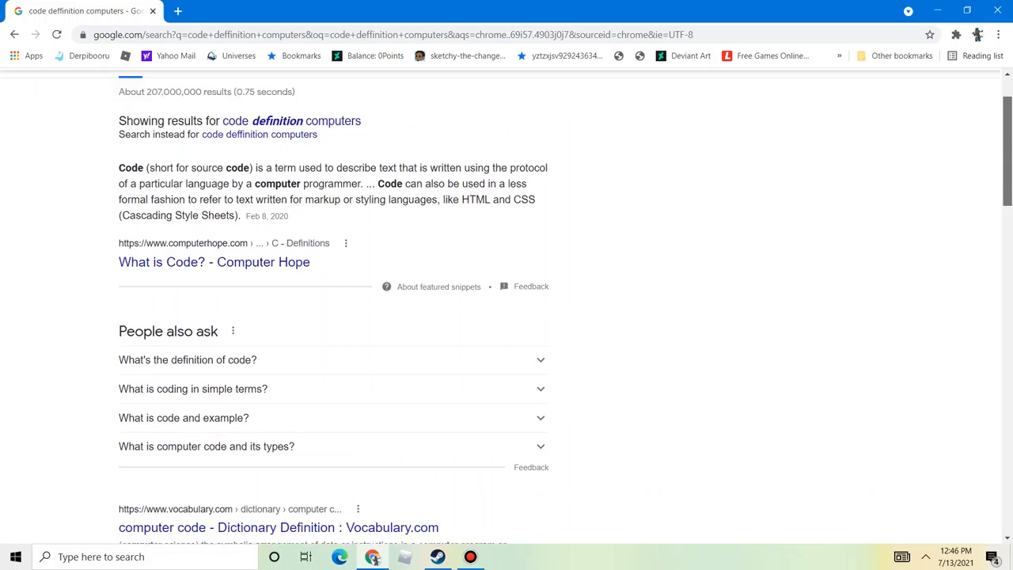
scroll("up", 3)
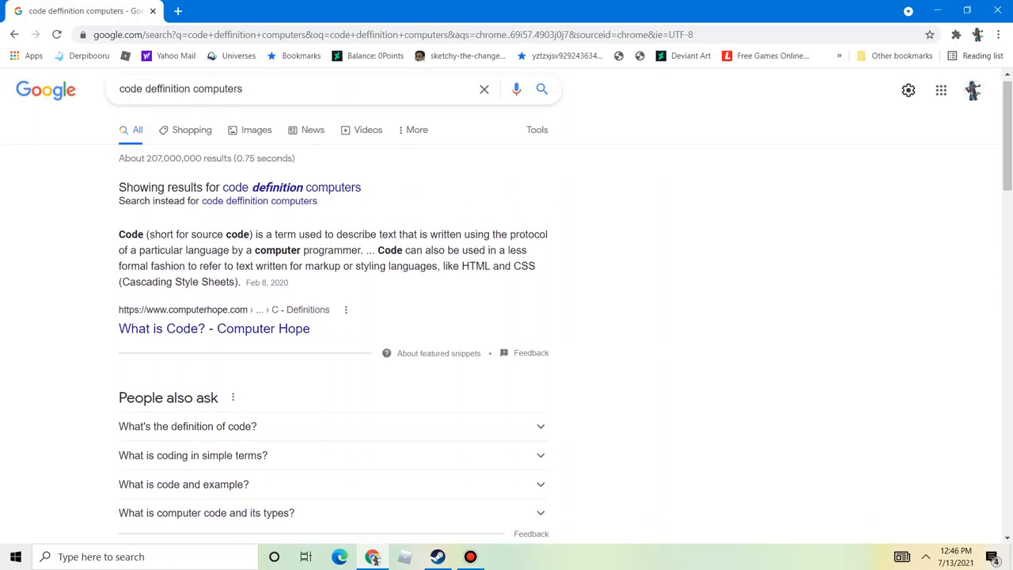